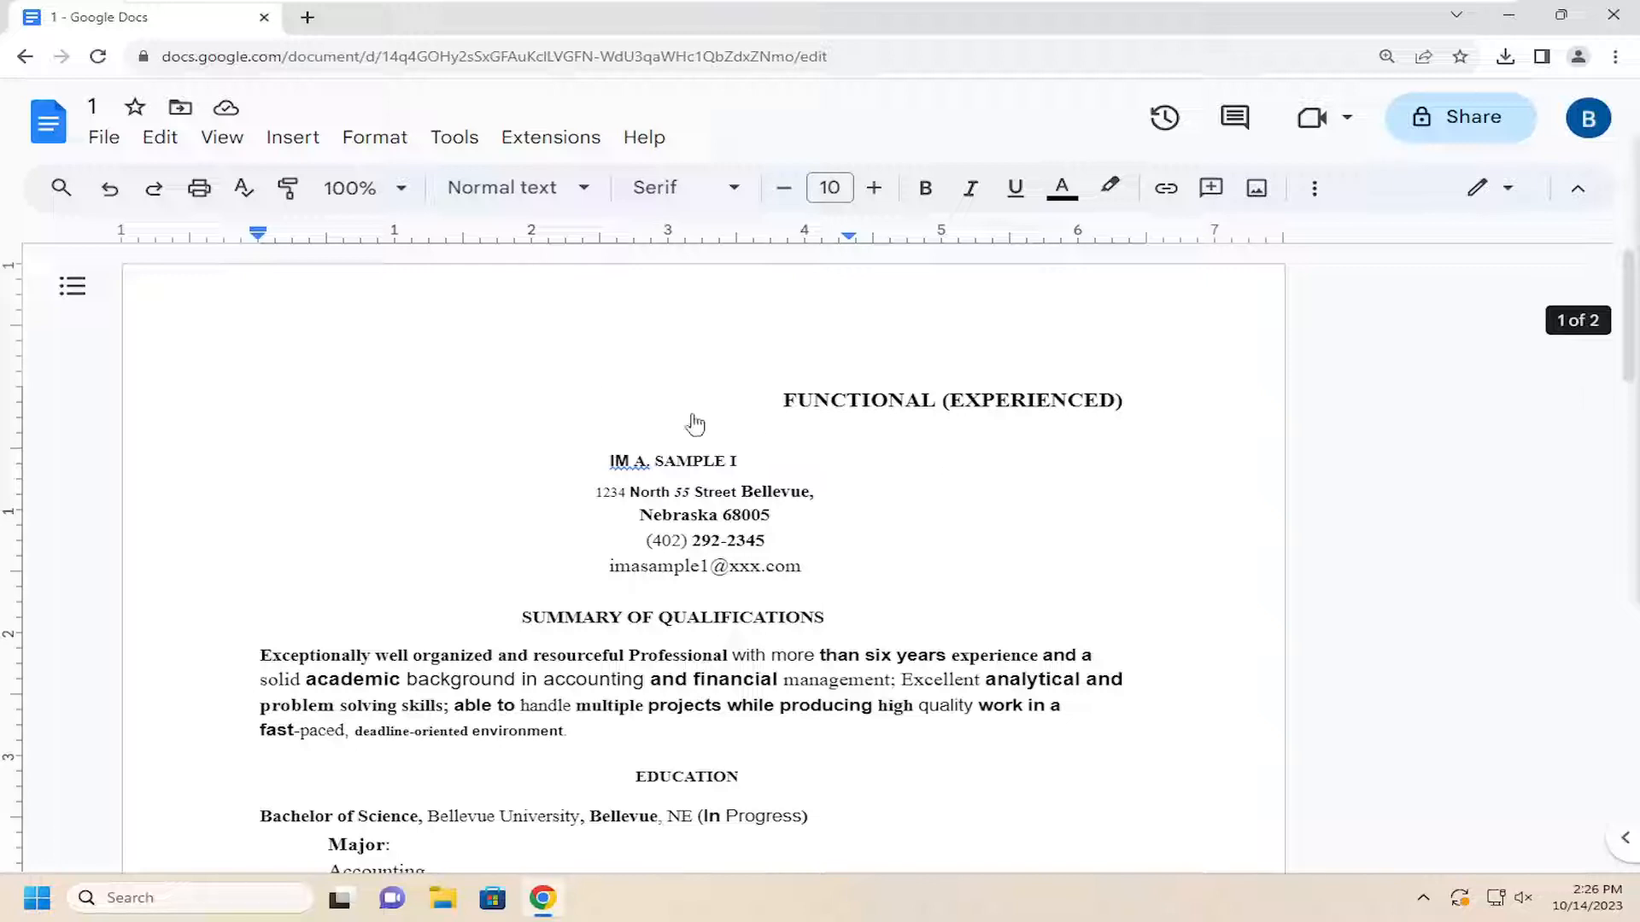
Switch the résumé to View > Full screen, hiding menus and toolbar
click(221, 136)
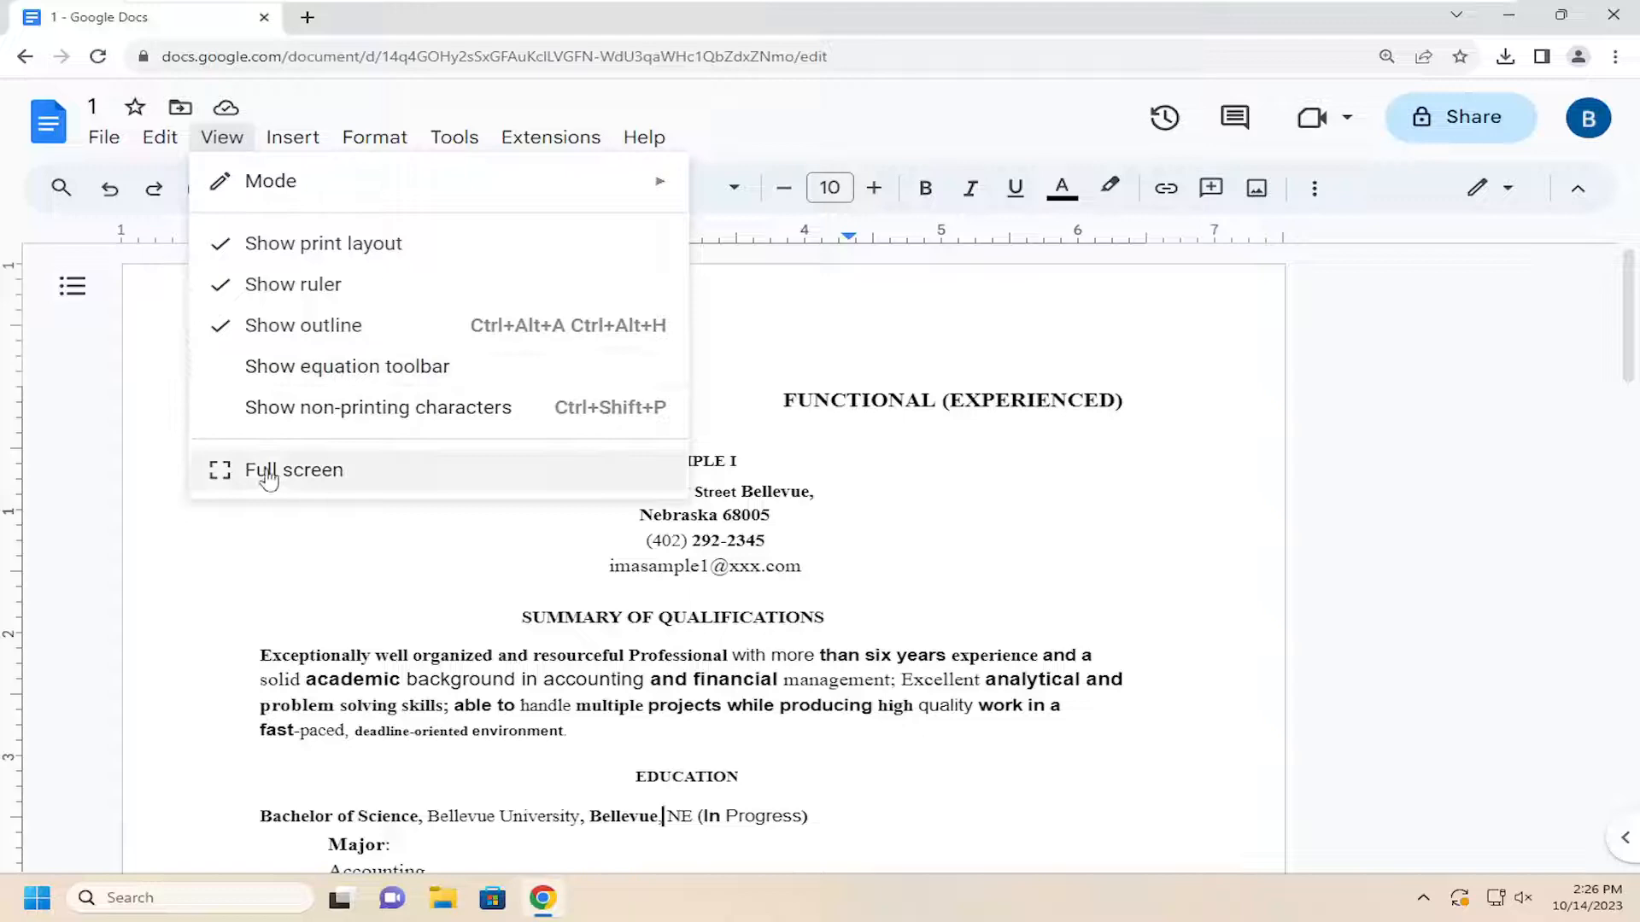
click(293, 469)
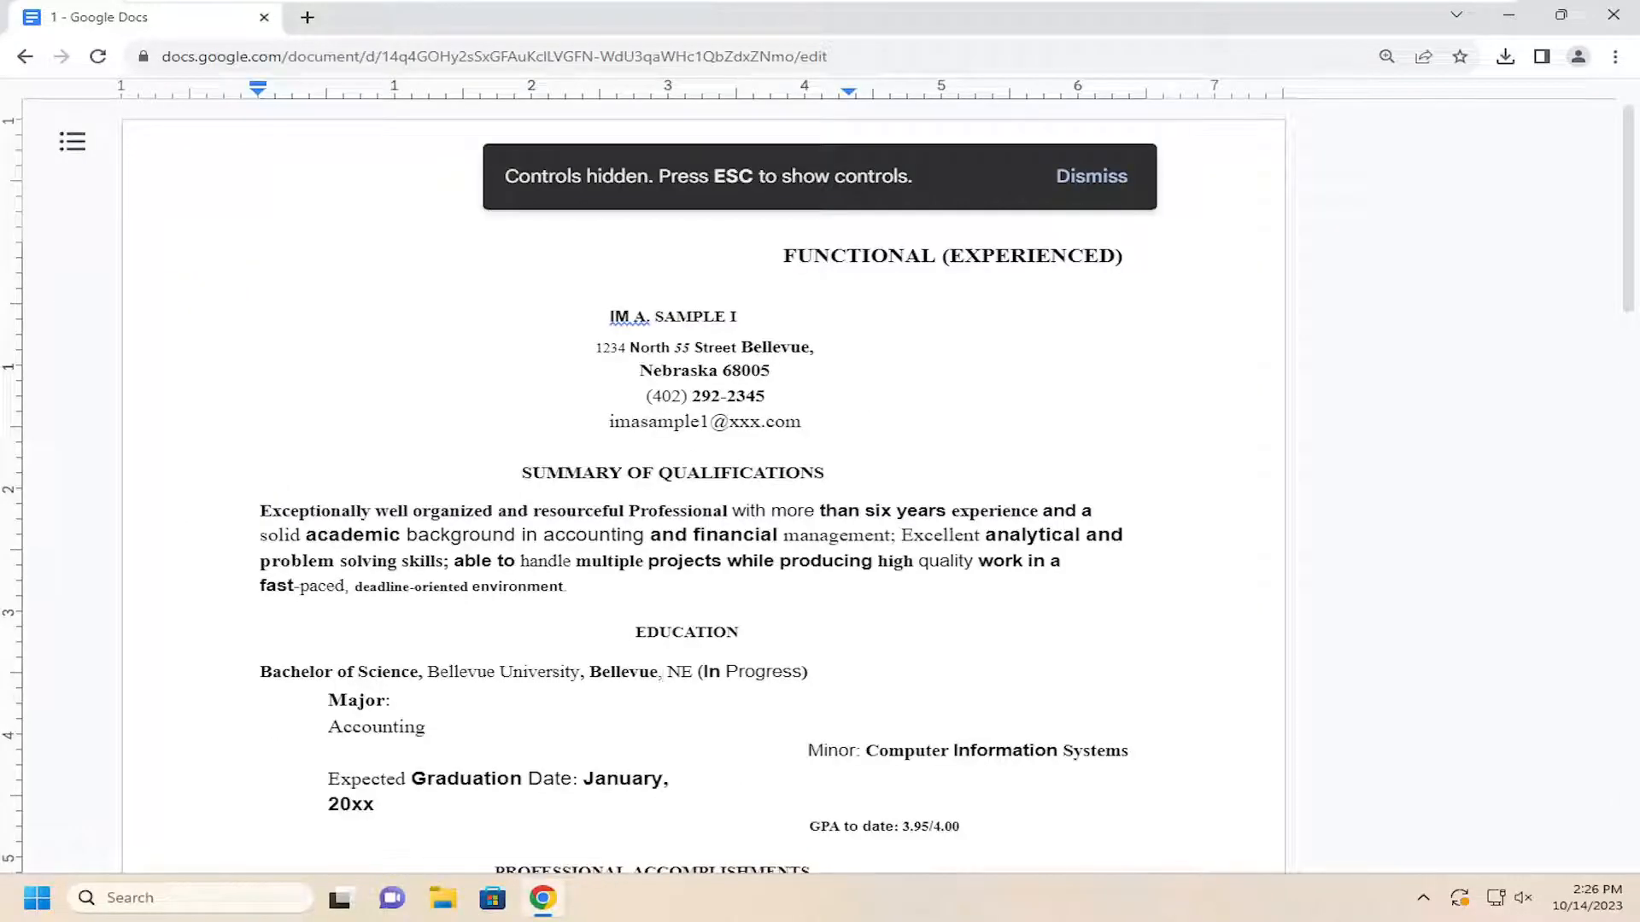
Exit full screen on the résumé and scroll down three notches
click(661, 672)
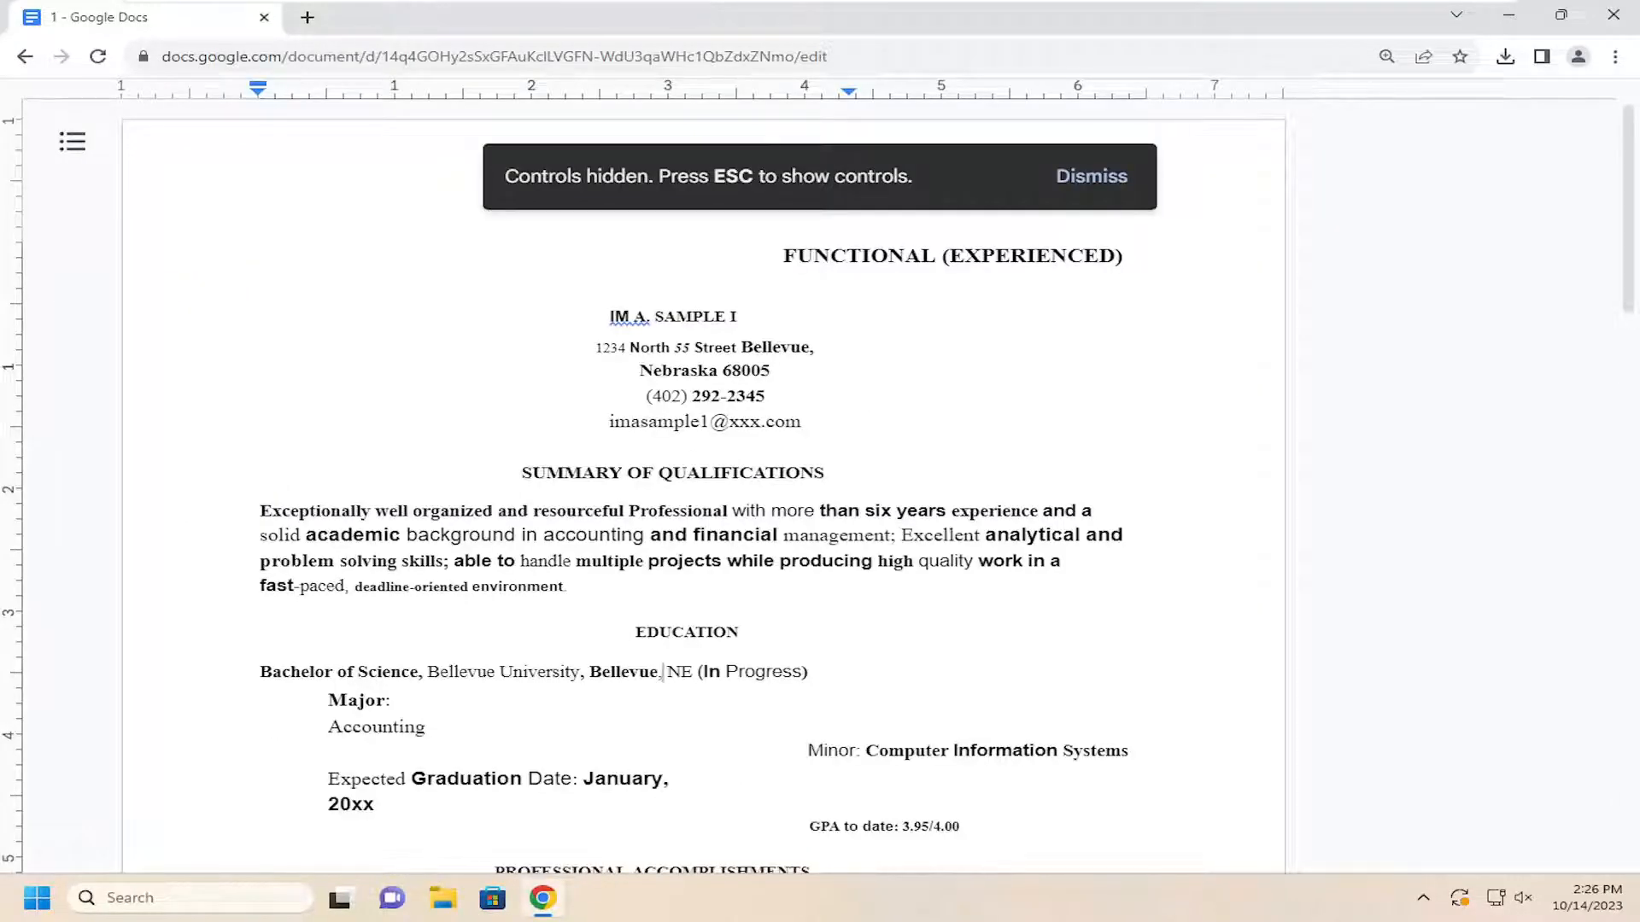
scroll(down, 3)
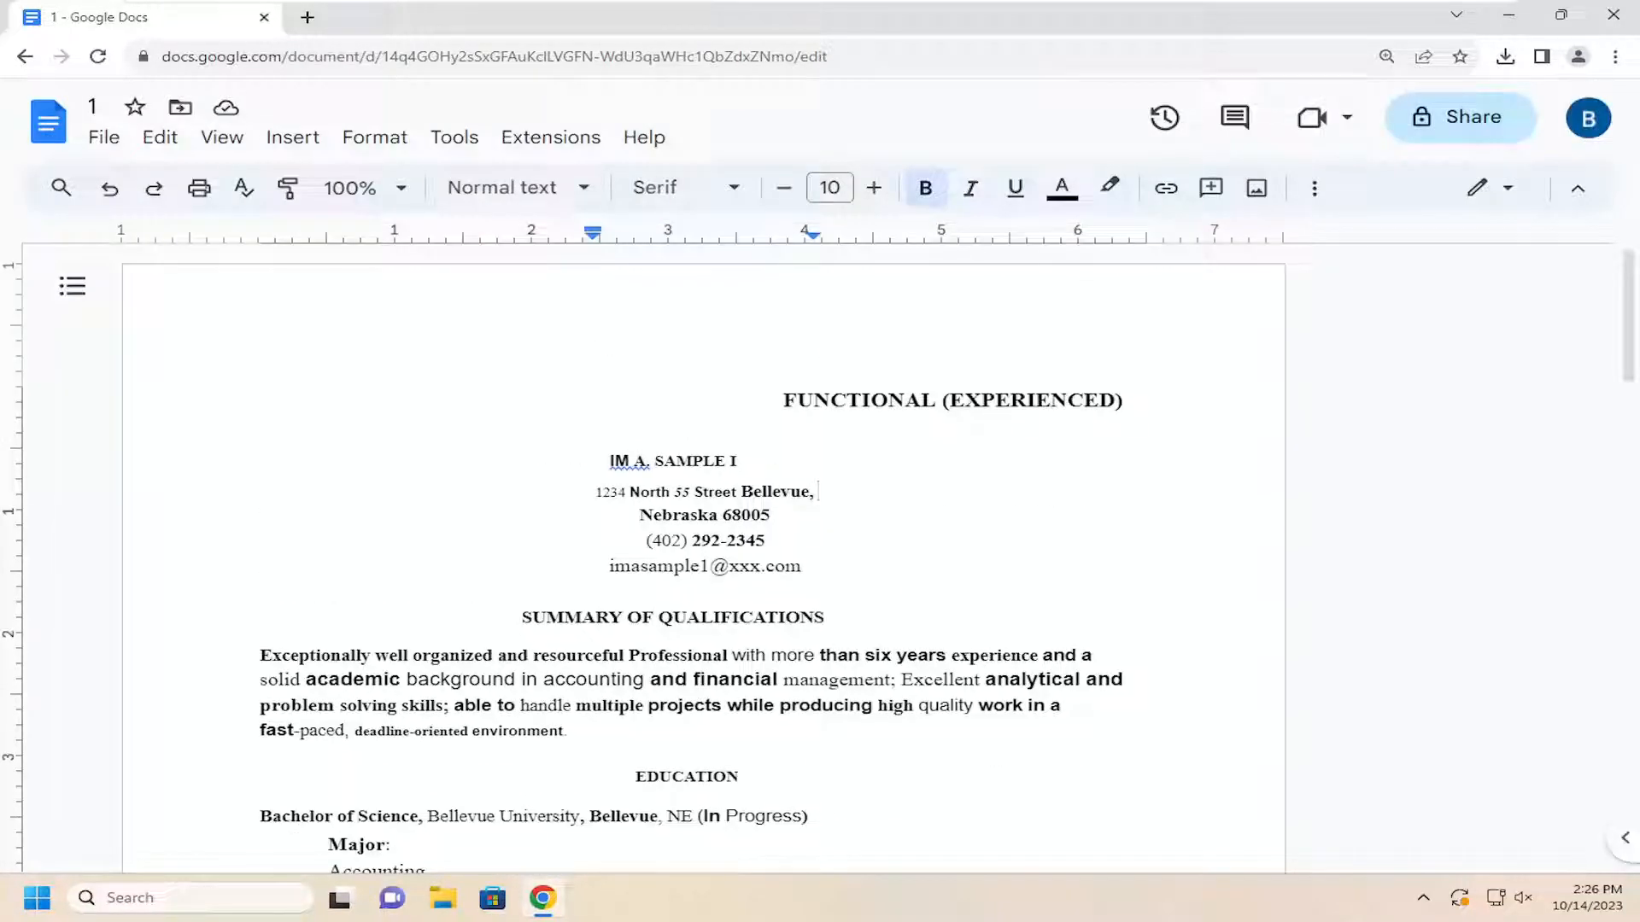
Toggle F11, then choose View > Full screen again to hide the controls
key(f11)
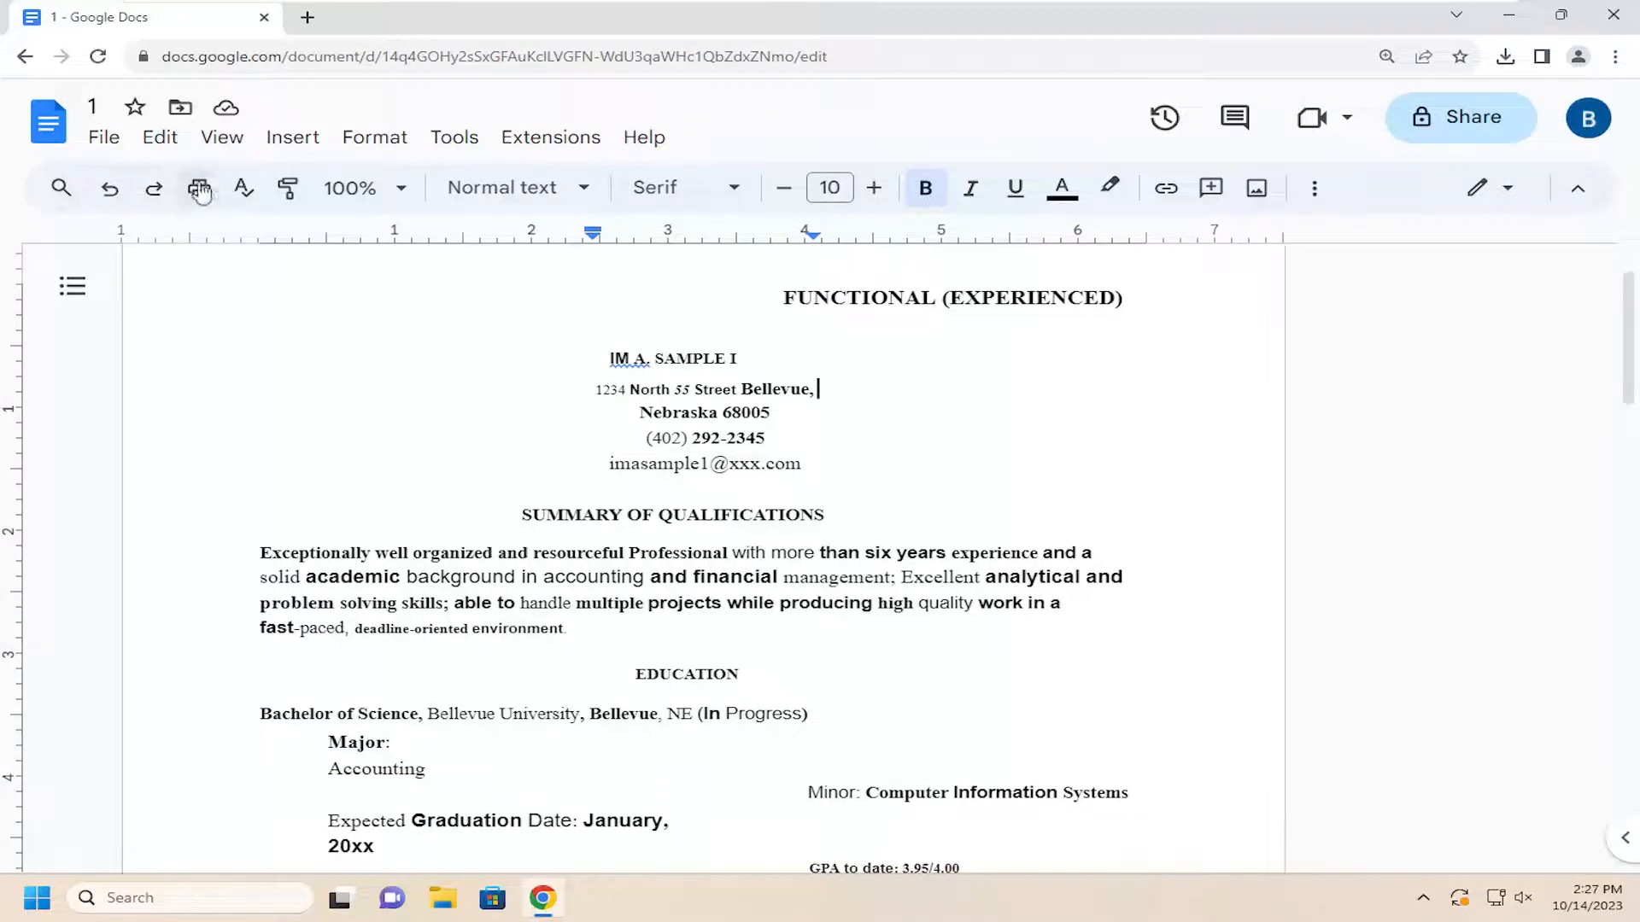
click(220, 136)
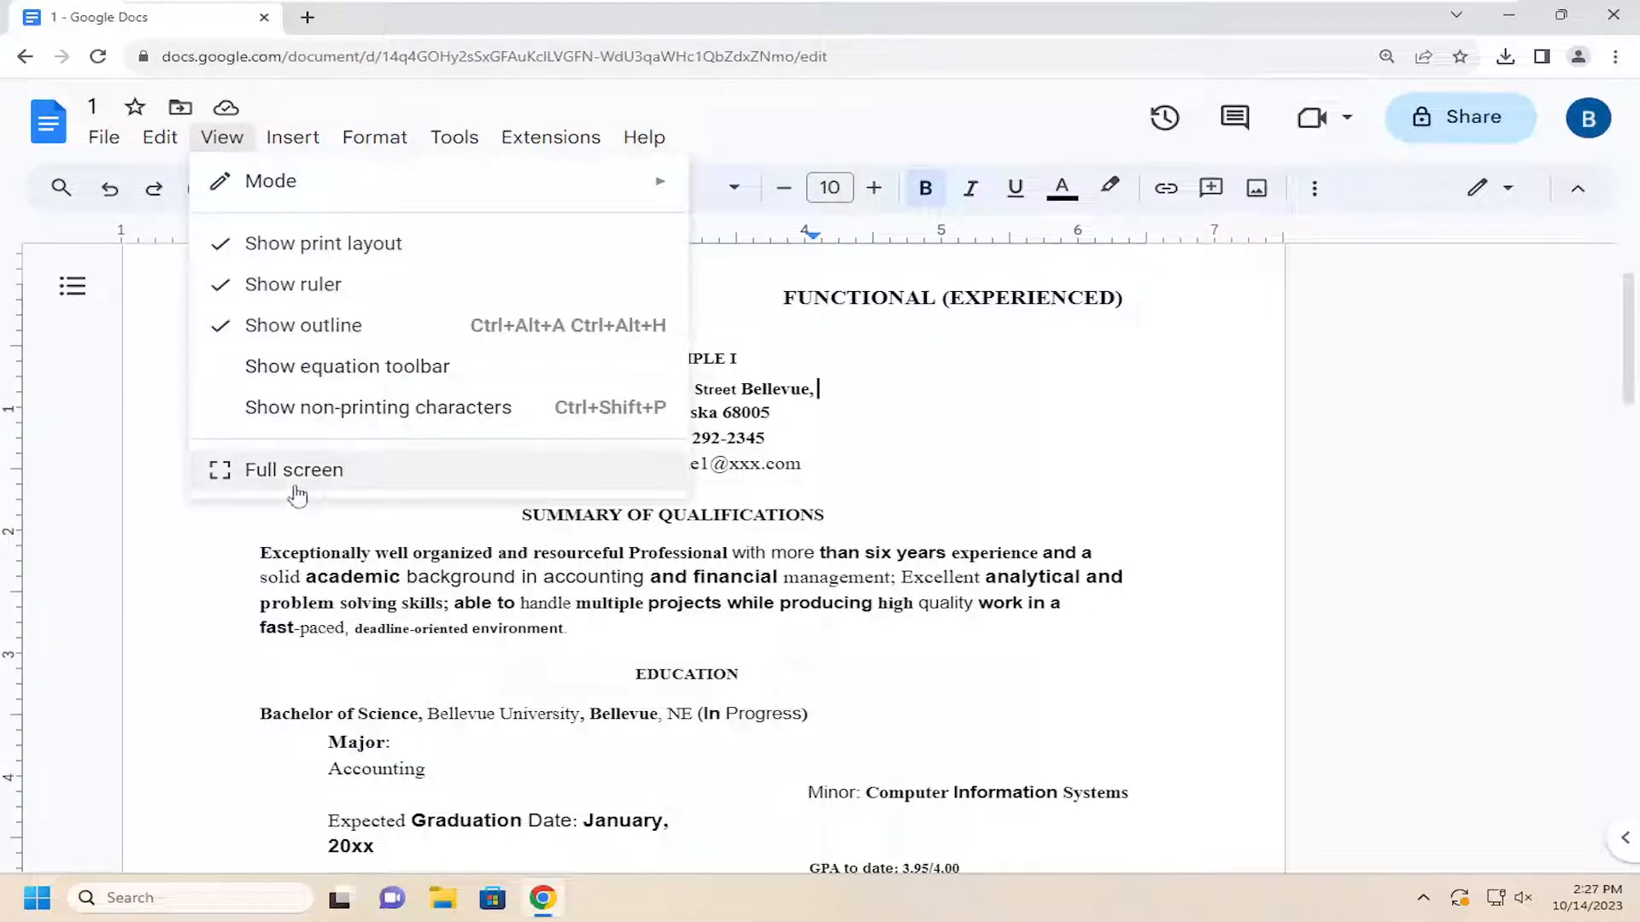
click(294, 469)
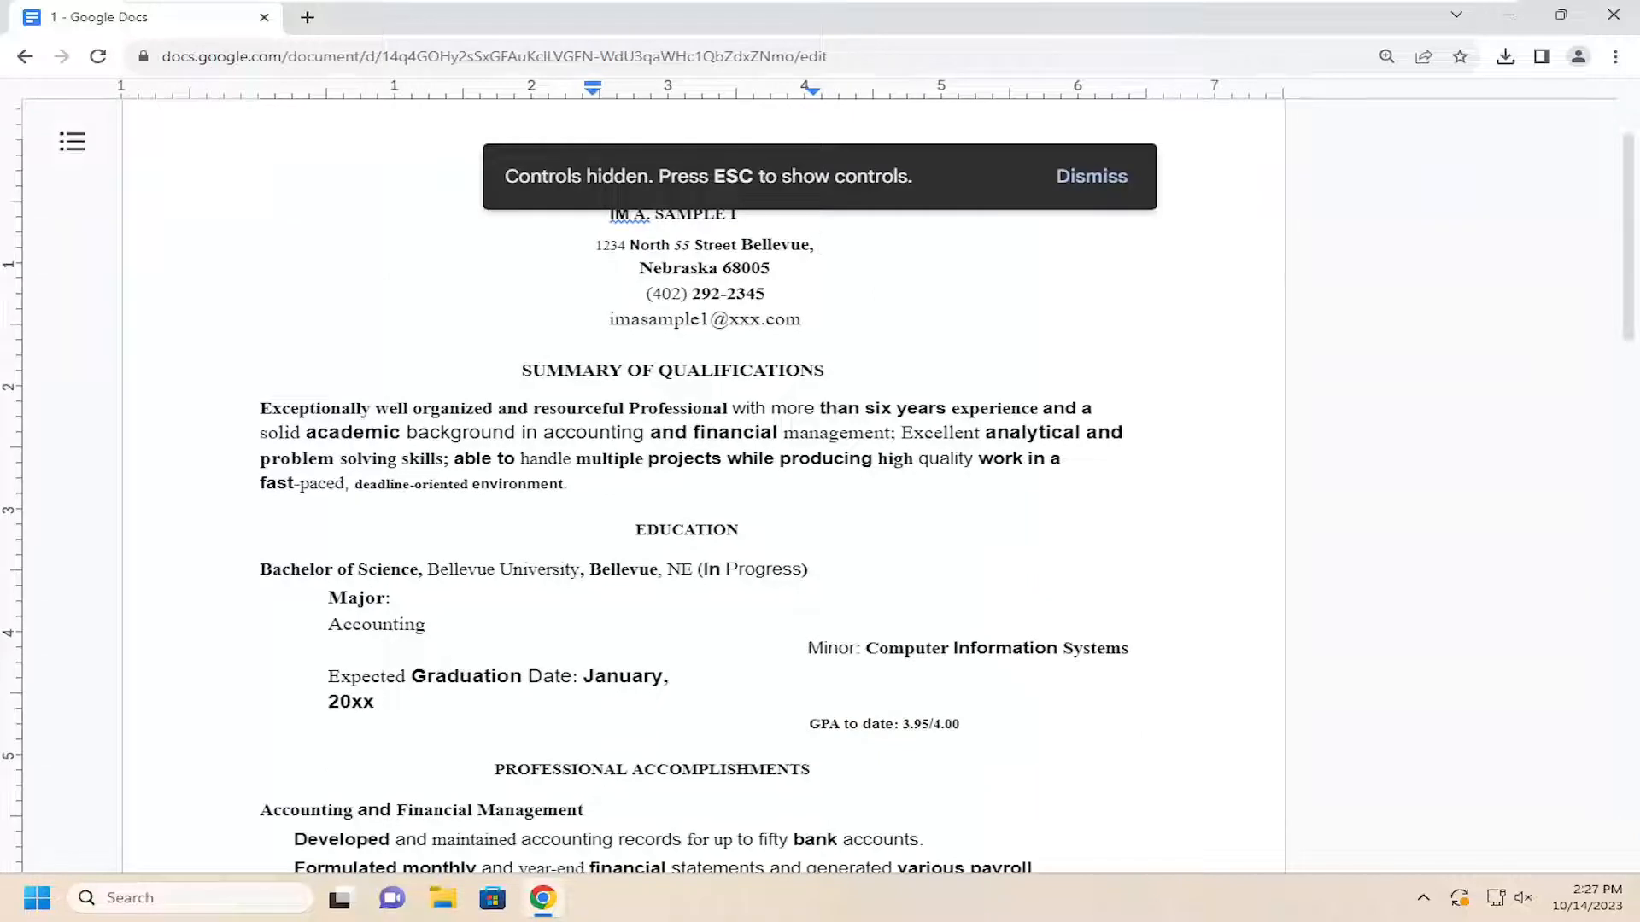